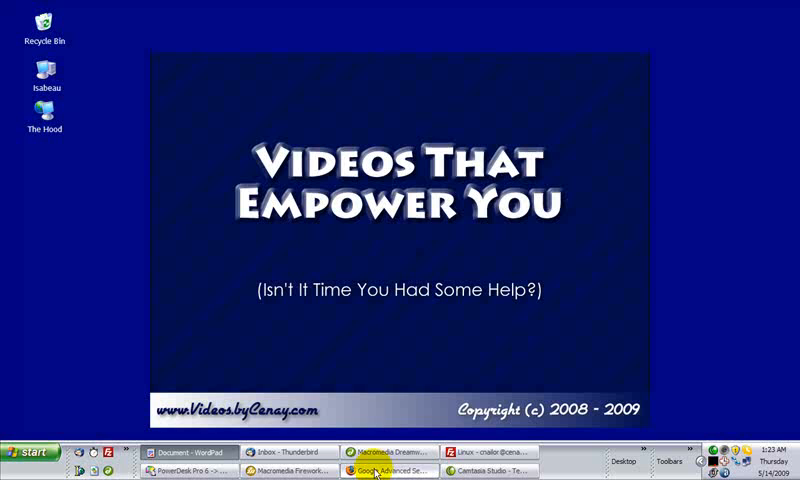
- Bring Firefox to the front to view the blog's home page with the corner peel ad
click(380, 472)
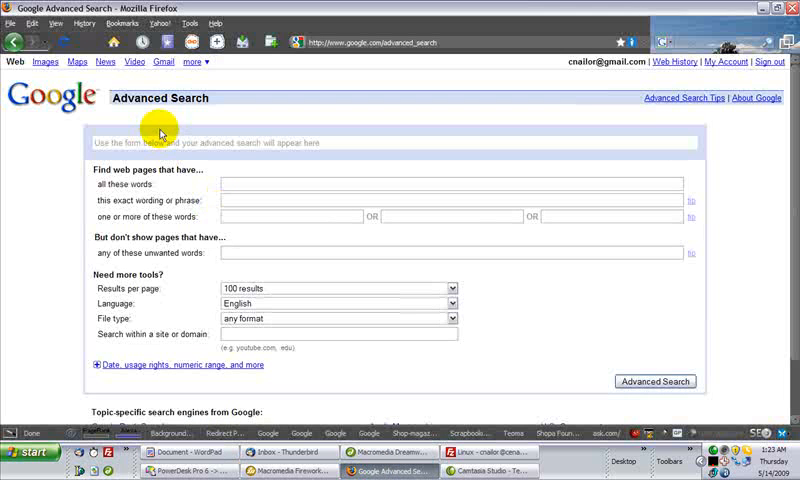
mouse_move(430, 40)
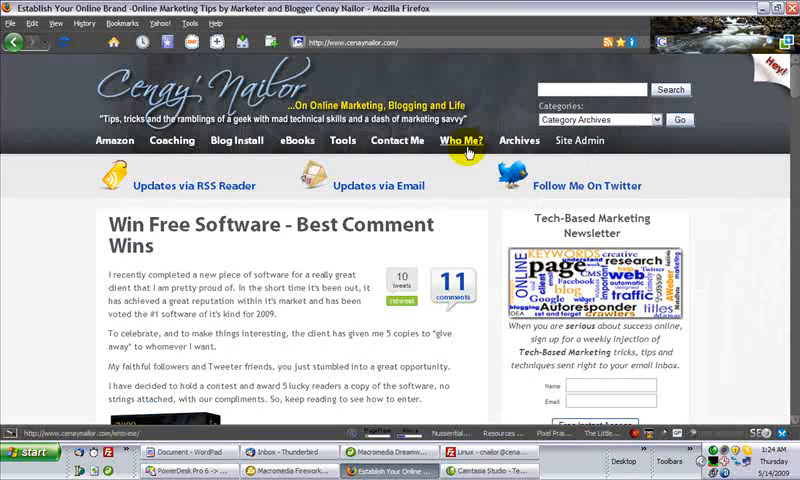
mouse_move(768, 224)
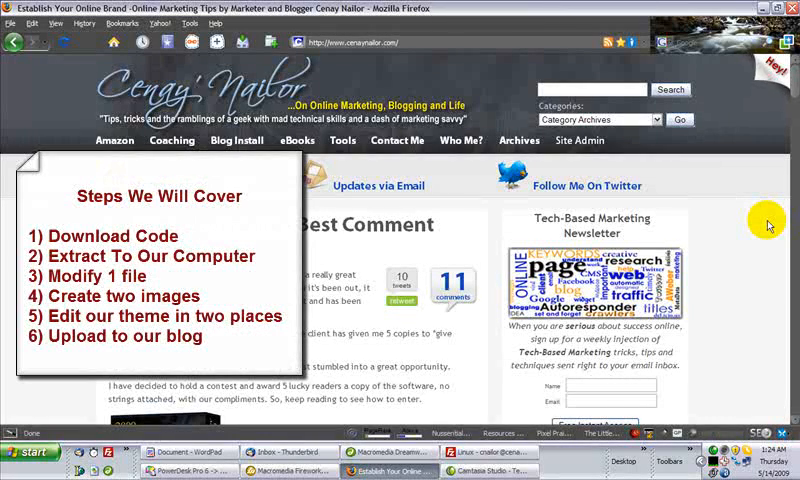
mouse_move(758, 208)
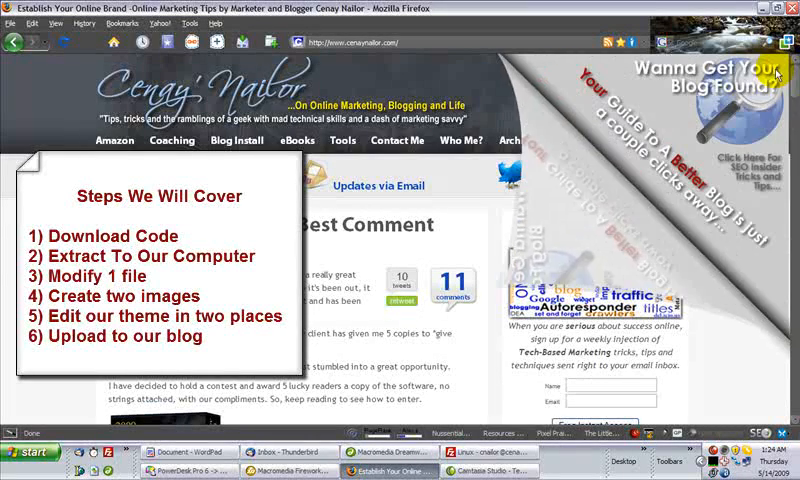
mouse_move(482, 336)
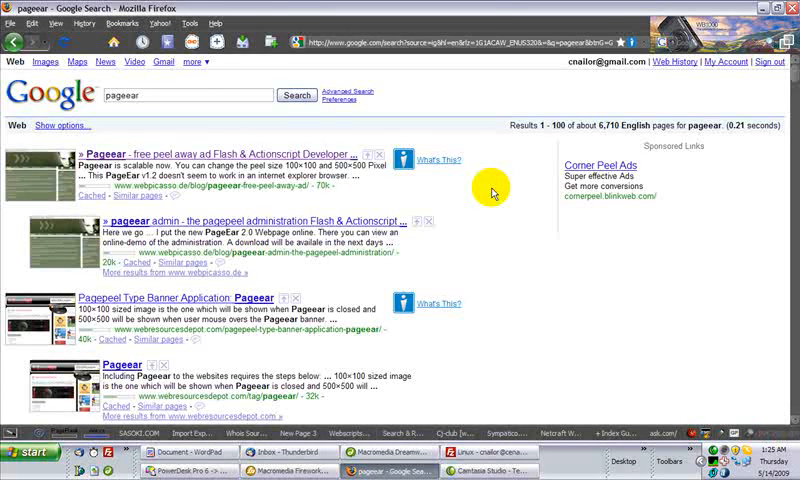
mouse_move(216, 160)
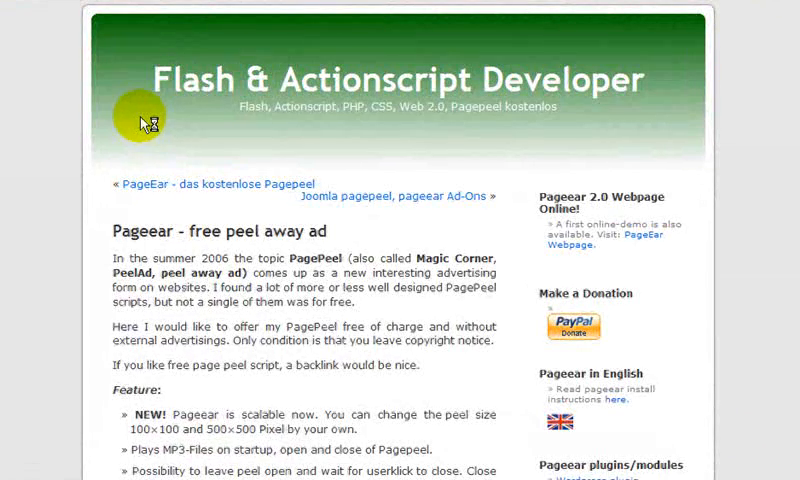
- Scroll down the Pageear peel-away ad page to its Downloads section
scroll(down, 3)
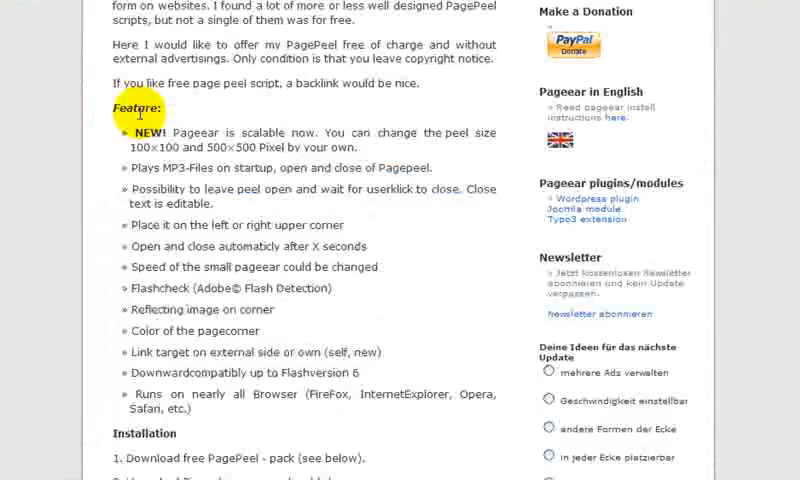
scroll(down, 3)
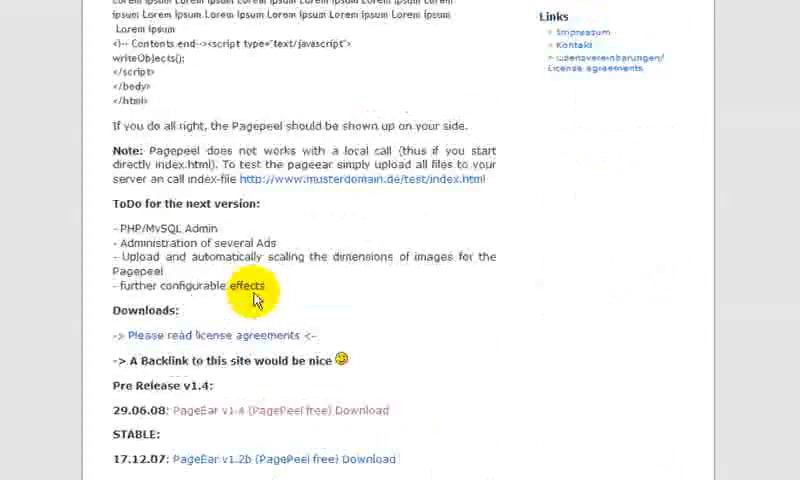
scroll(down, 3)
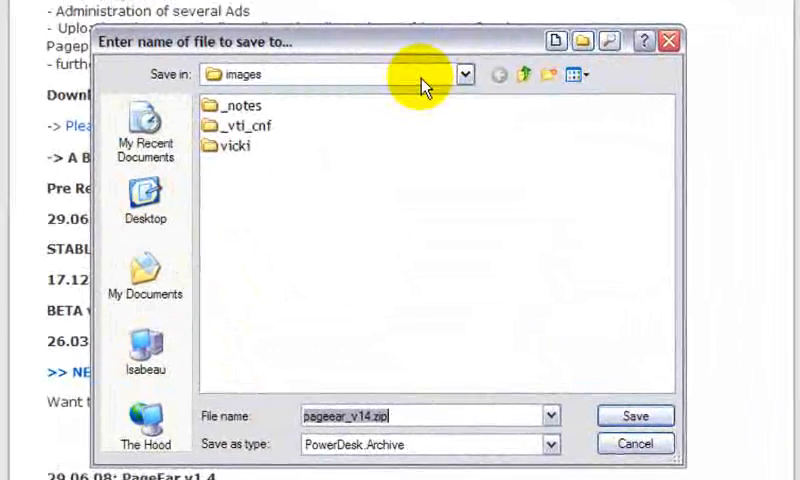
- Save pageear_v14.zip into E:\Web\Blogs\Success Secrets
click(464, 70)
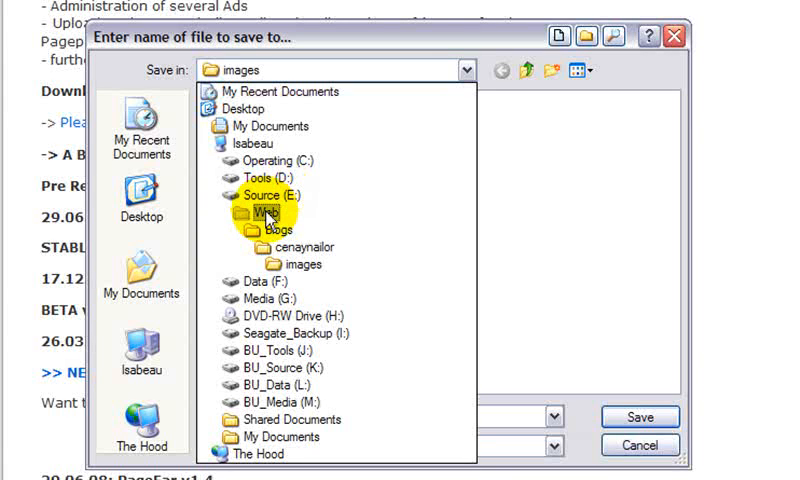
double_click(280, 228)
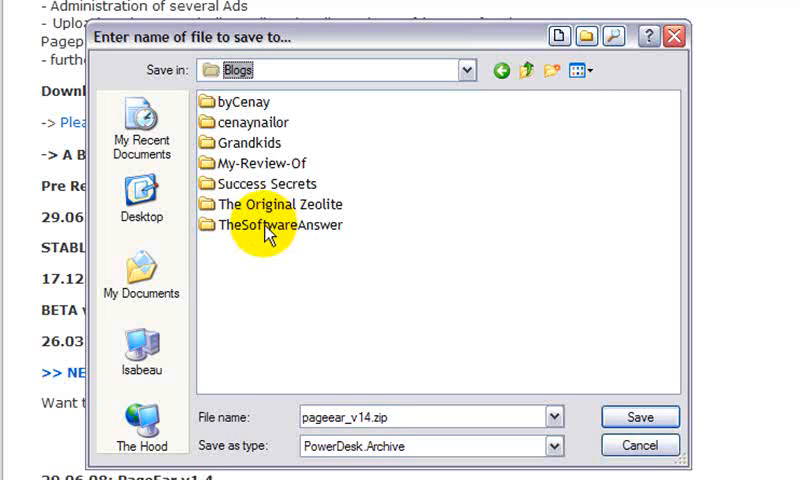
mouse_move(296, 196)
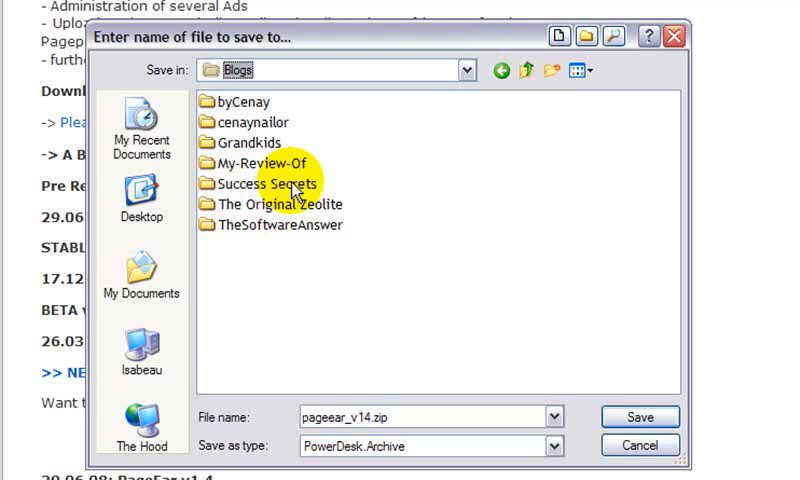
double_click(264, 184)
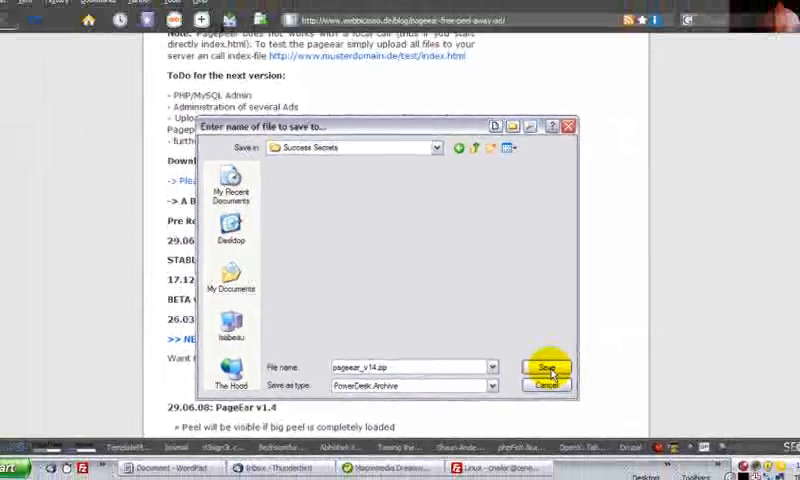
click(546, 368)
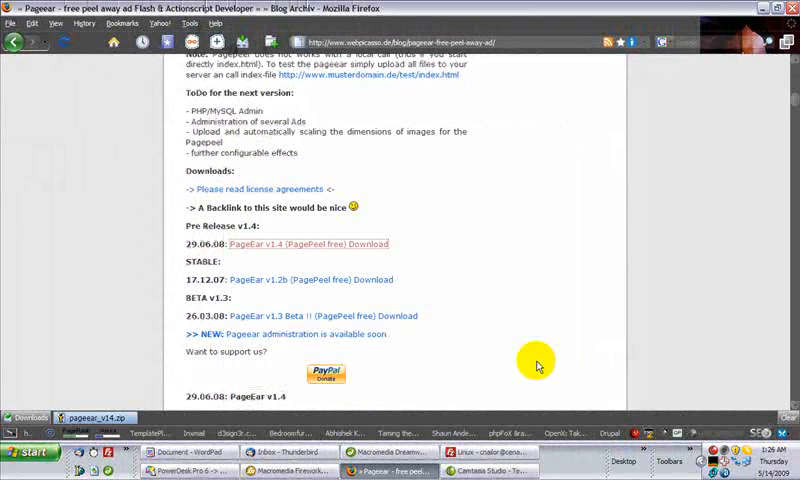
- In PowerDesk, extract the downloaded pageear zip inside the Success Secrets folder
click(184, 472)
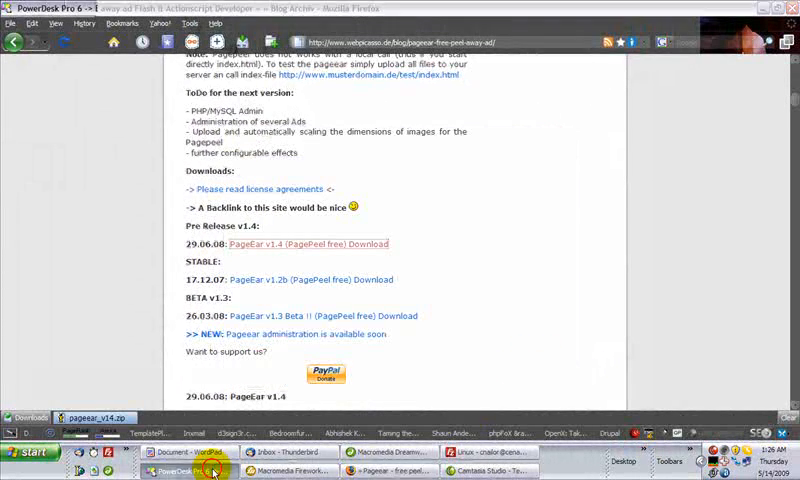
click(180, 472)
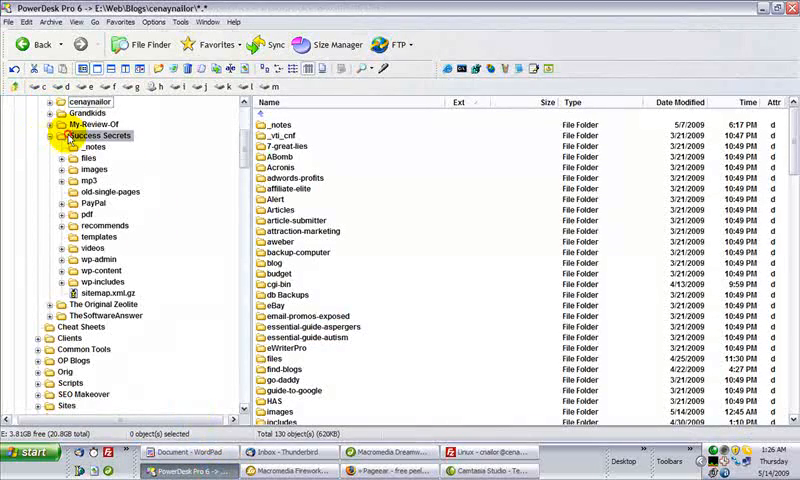
click(88, 136)
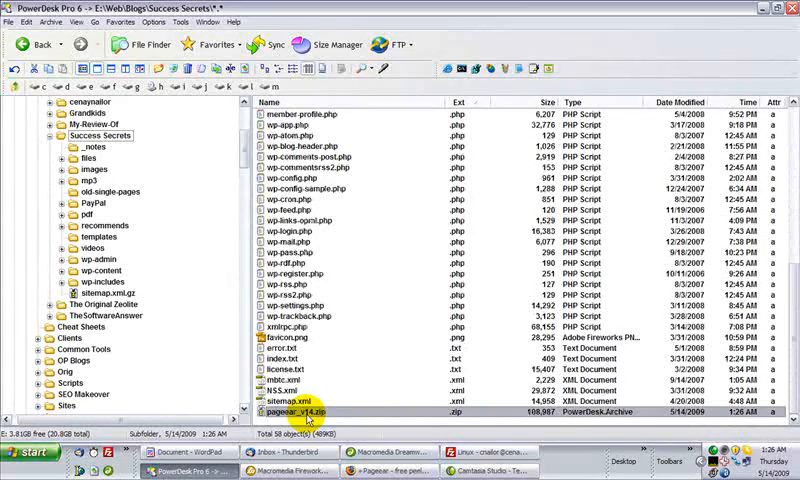
click(76, 148)
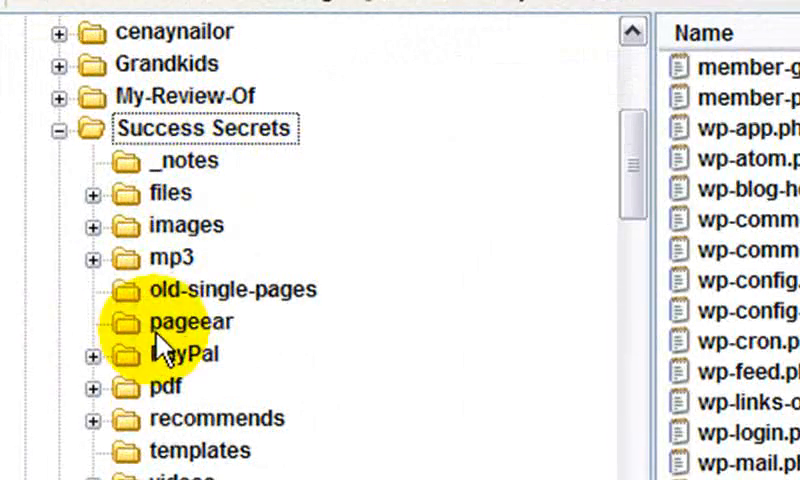
- Open the new pageear folder and select its pageear.js script file
click(188, 322)
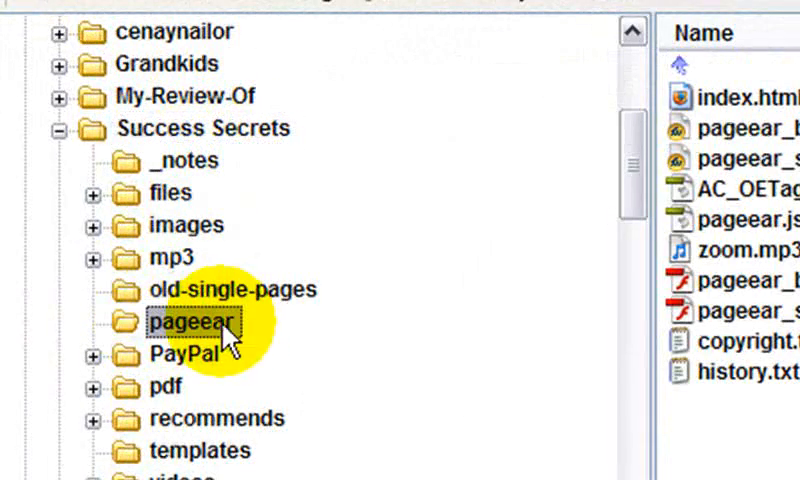
double_click(180, 324)
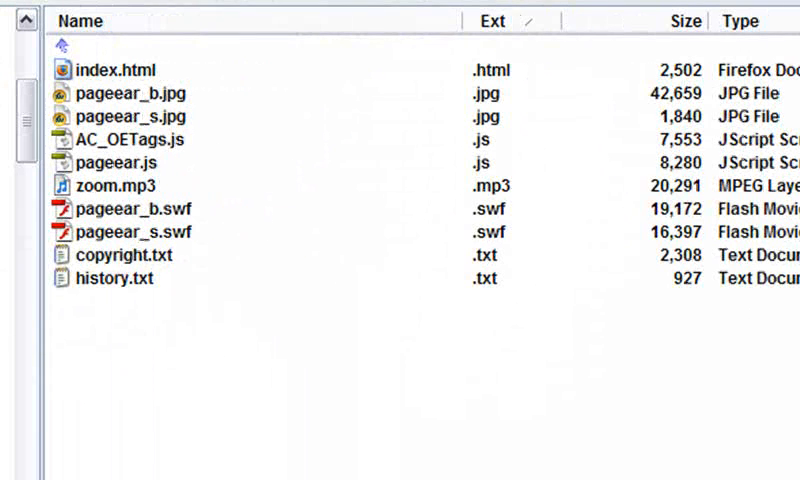
click(116, 162)
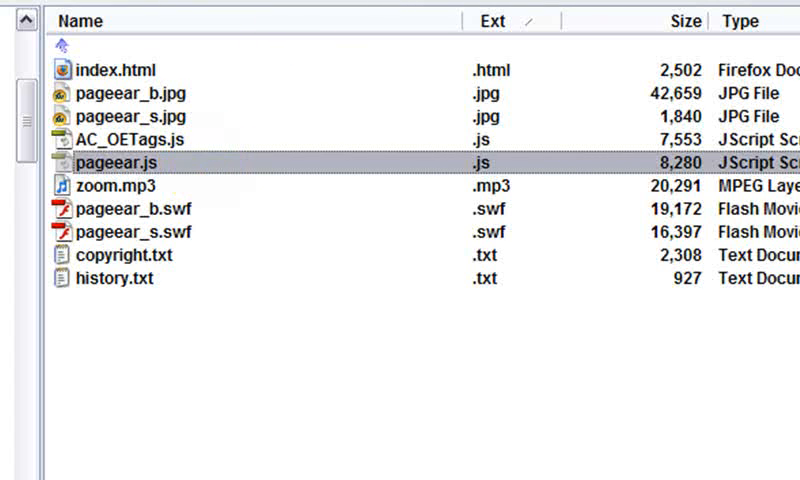
- Open pageear.js and point the image URLs at the blog's own domain
double_click(118, 160)
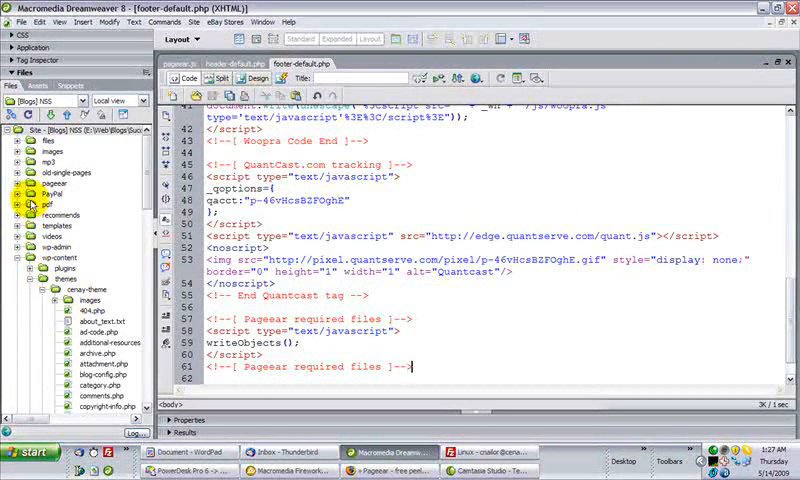
click(30, 184)
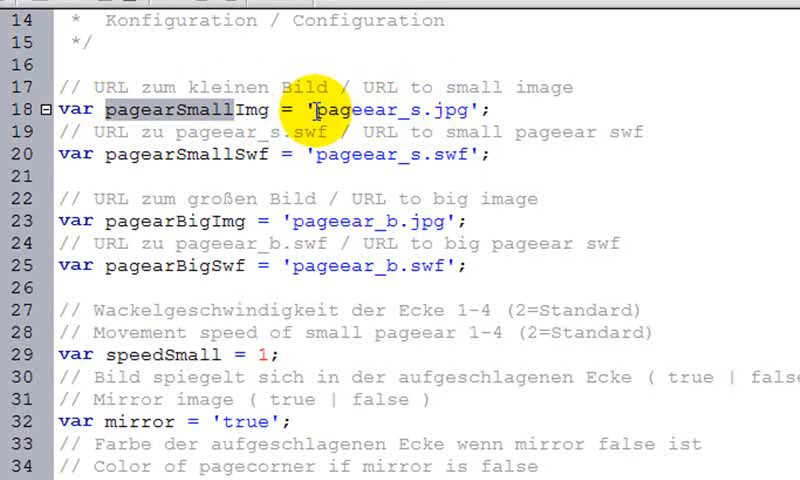
text(http)
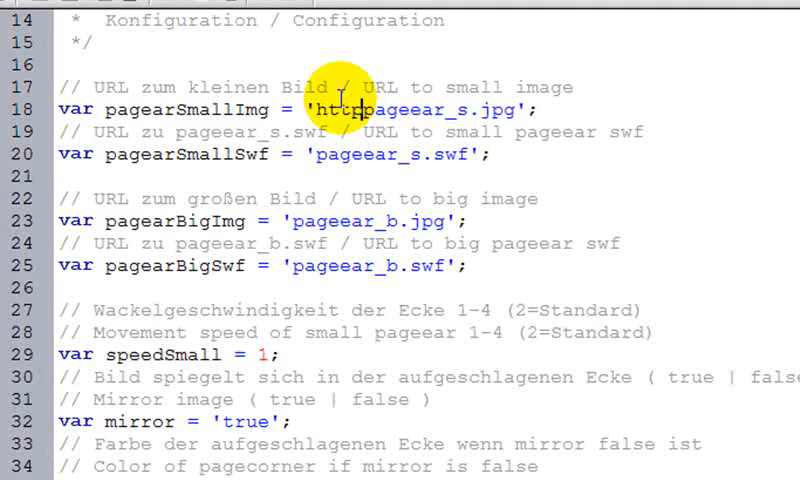
text(://www.nussentialssuccesssecret)
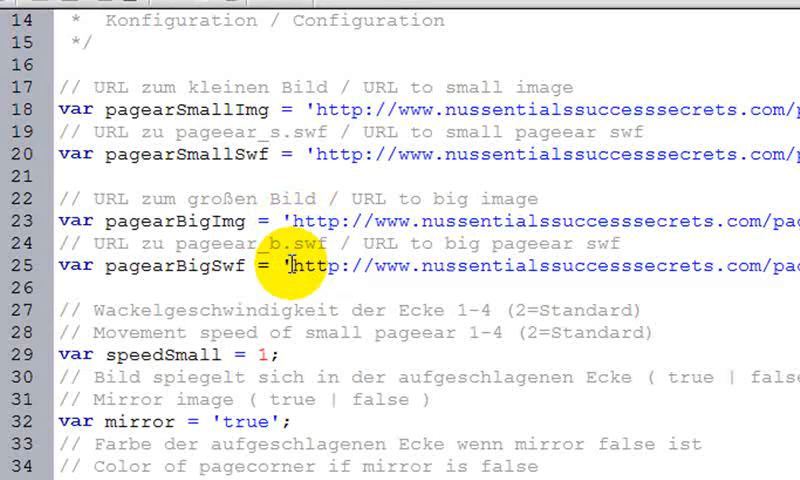
scroll(down, 3)
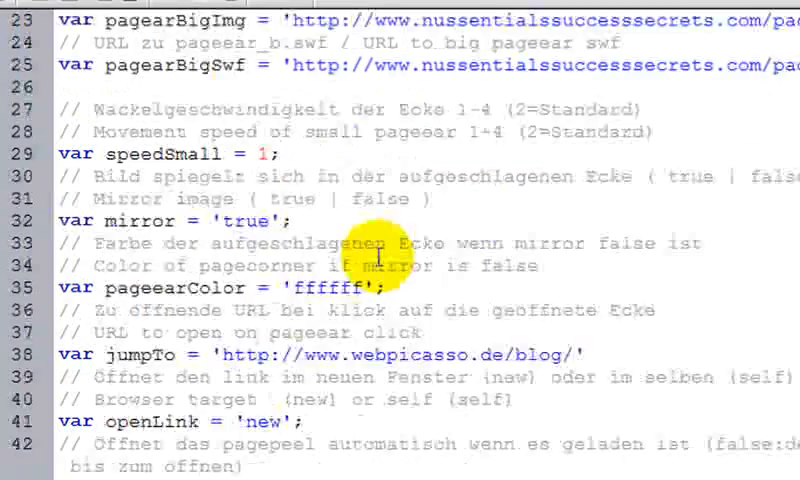
scroll(down, 3)
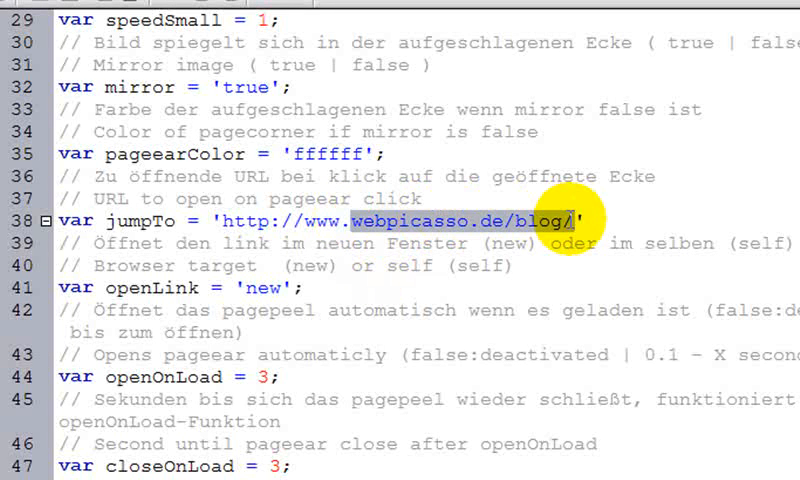
mouse_move(596, 112)
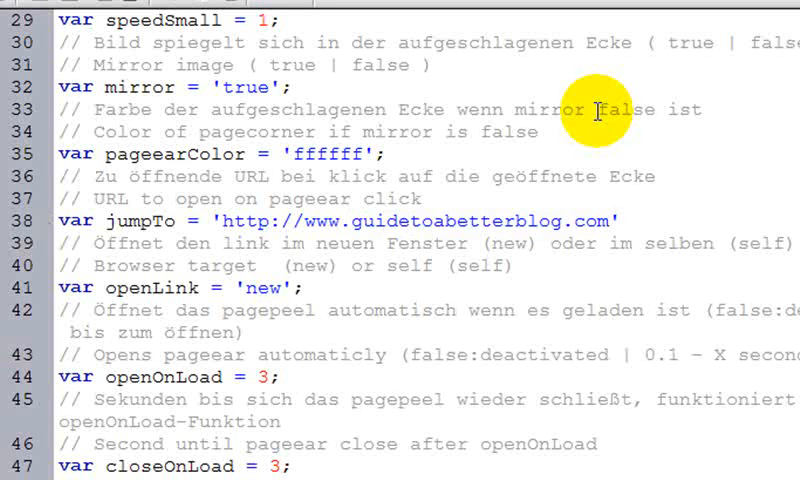
mouse_move(488, 222)
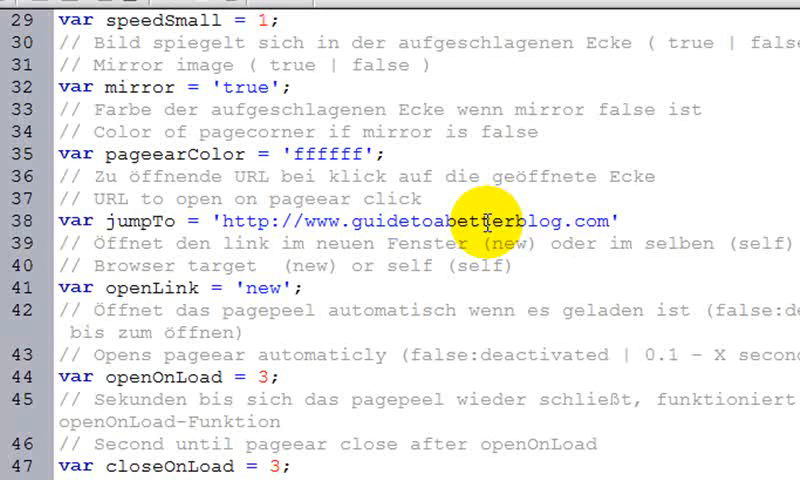
click(604, 220)
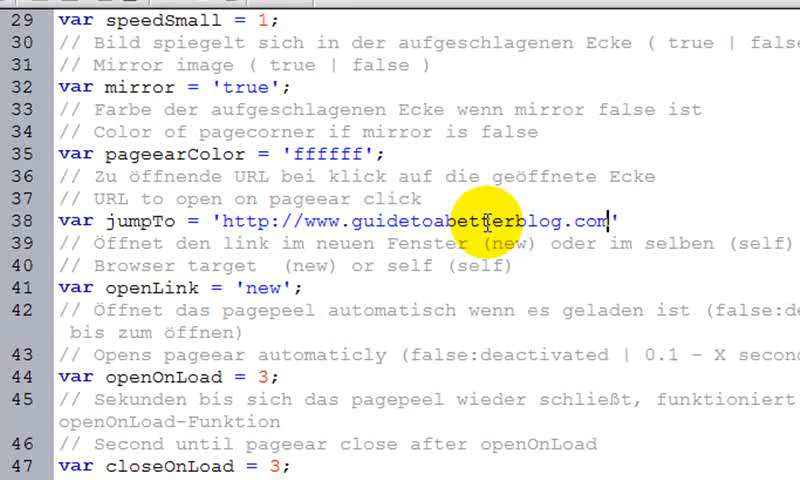
mouse_move(536, 232)
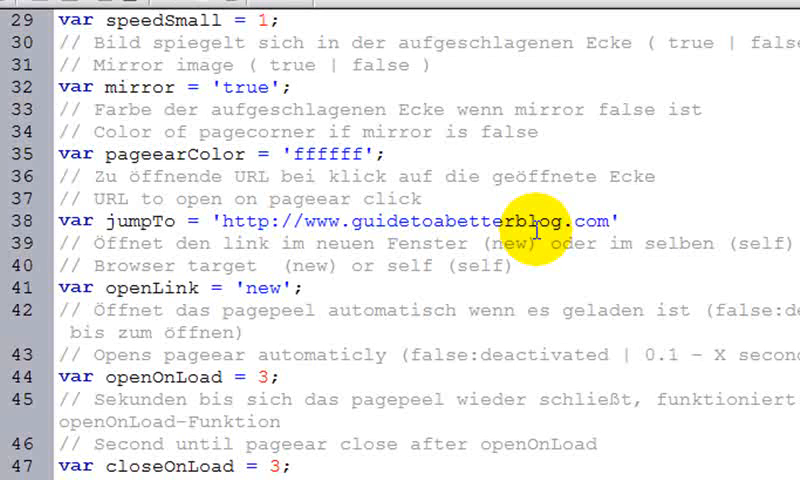
click(608, 220)
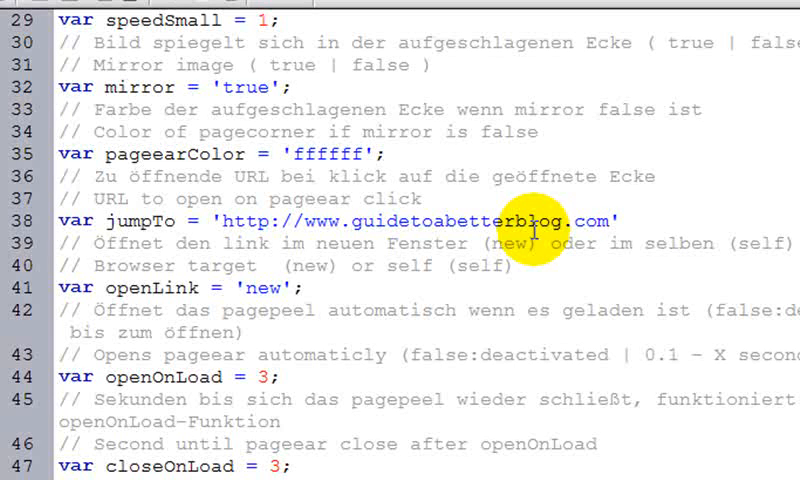
mouse_move(476, 4)
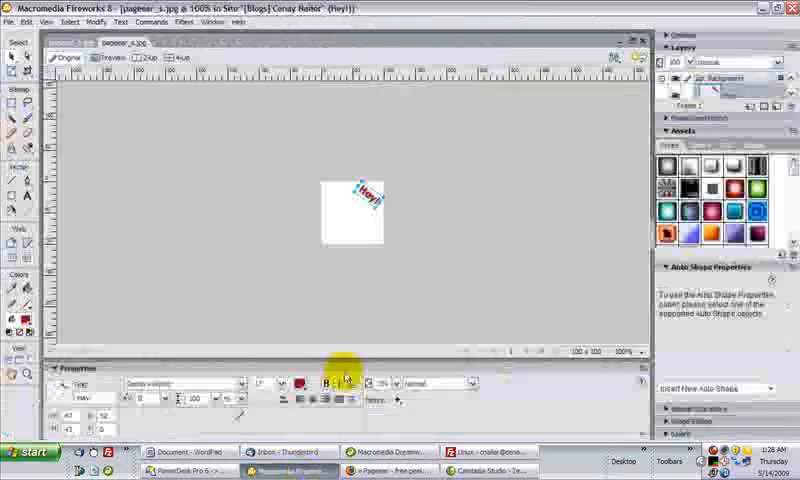
- Drag the angled red Hot! label into the corner of the small pagepeel_a.jpg image
click(422, 214)
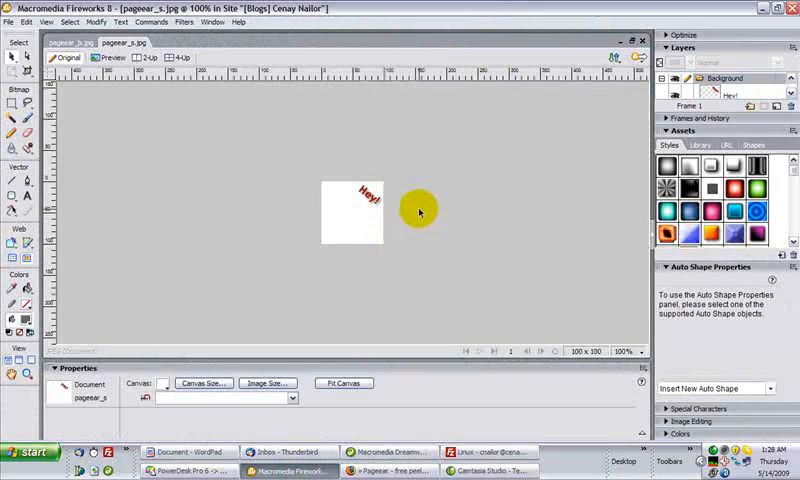
drag(418, 212, 322, 200)
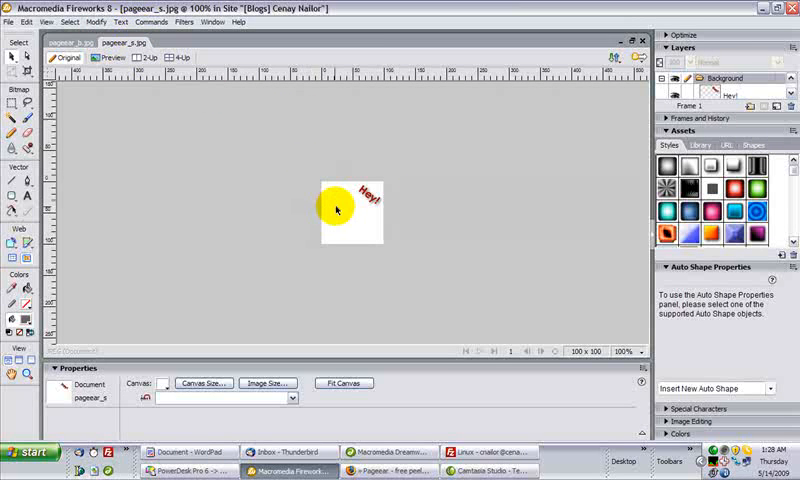
drag(332, 208, 358, 196)
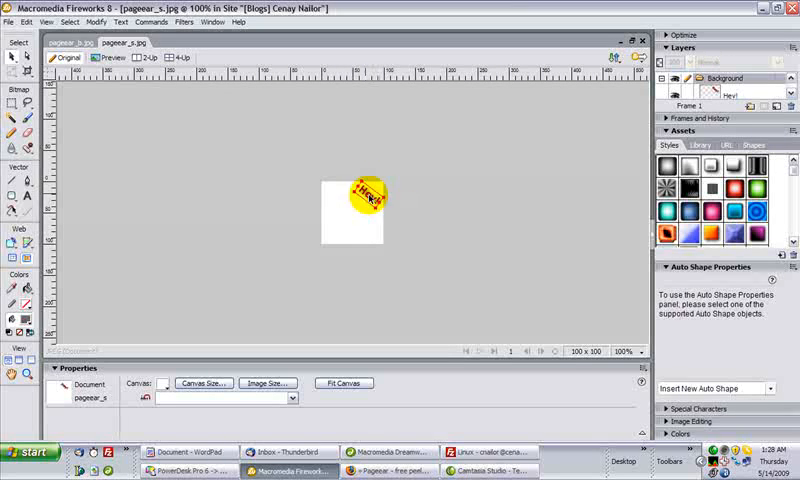
drag(362, 196, 380, 222)
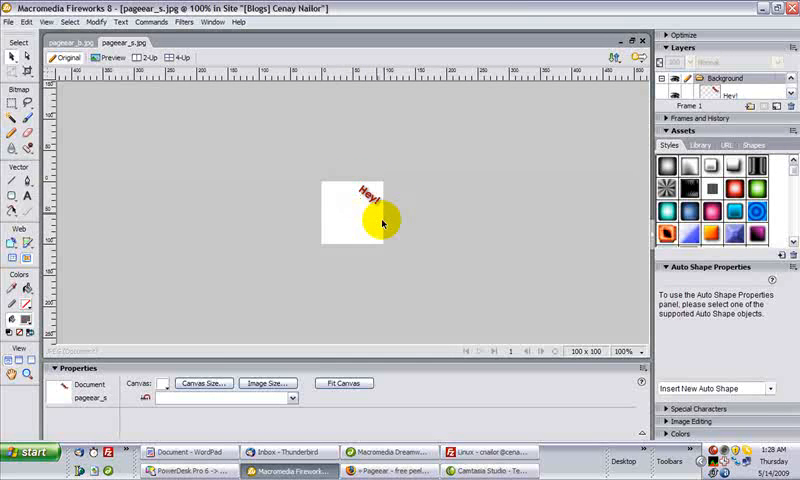
drag(380, 222, 158, 148)
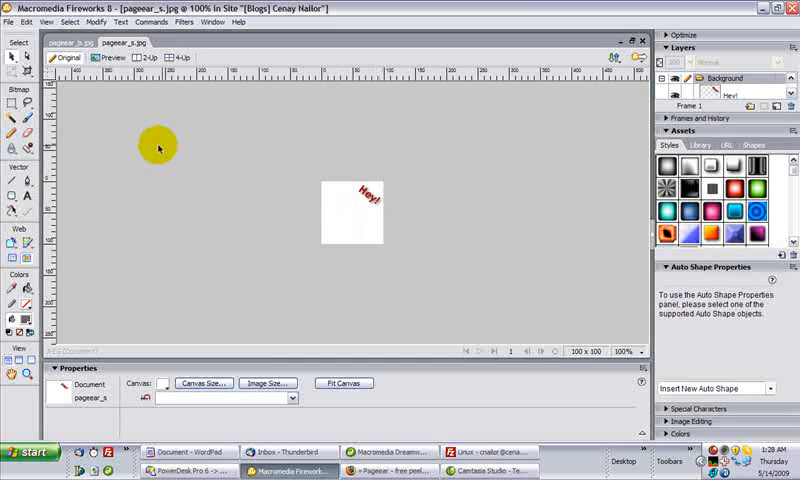
drag(156, 146, 118, 196)
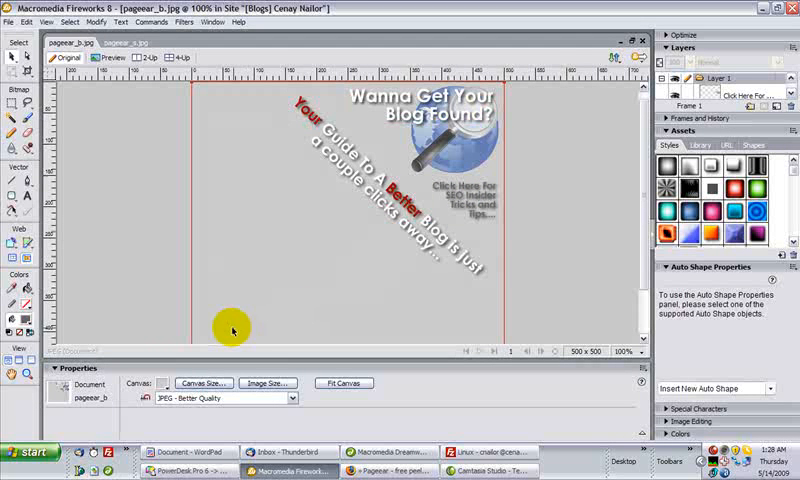
mouse_move(258, 92)
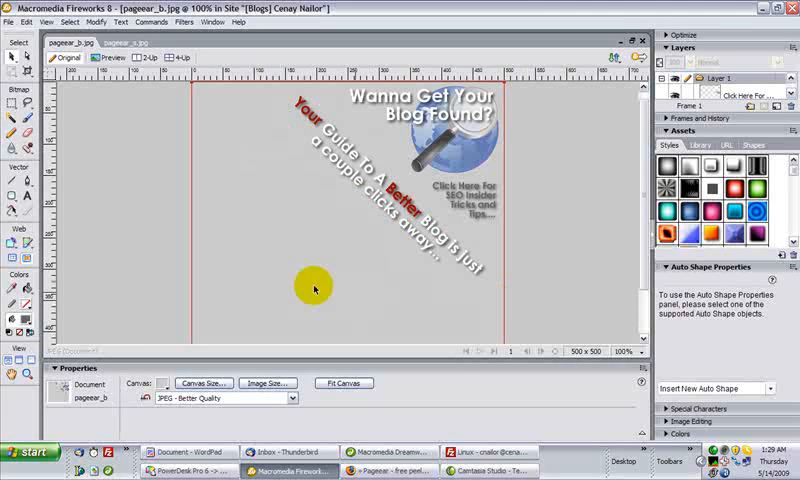
- Save the large peel ad as a JPEG into the site's pagepeel folder
click(12, 22)
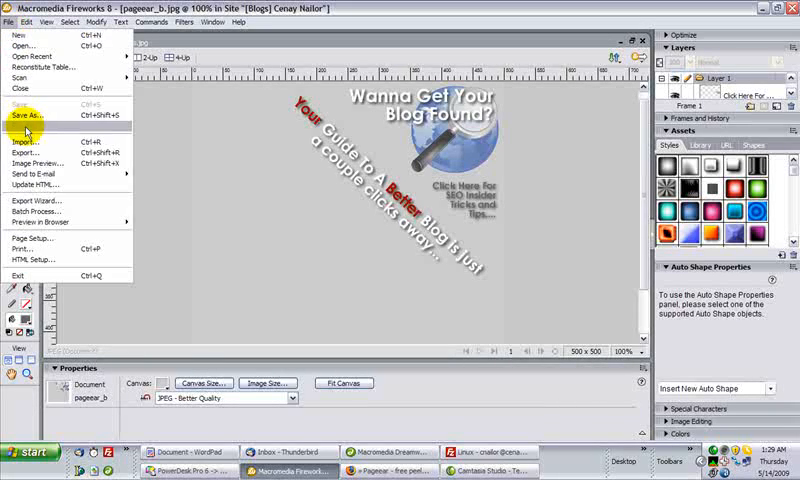
click(30, 118)
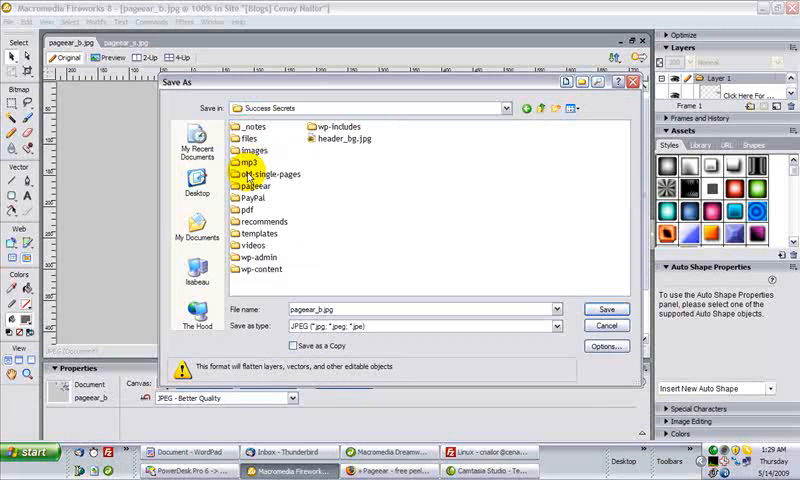
double_click(258, 186)
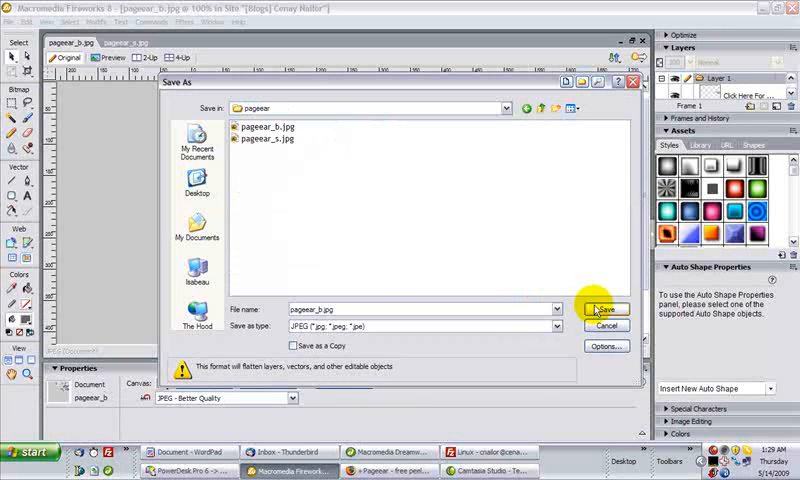
click(604, 310)
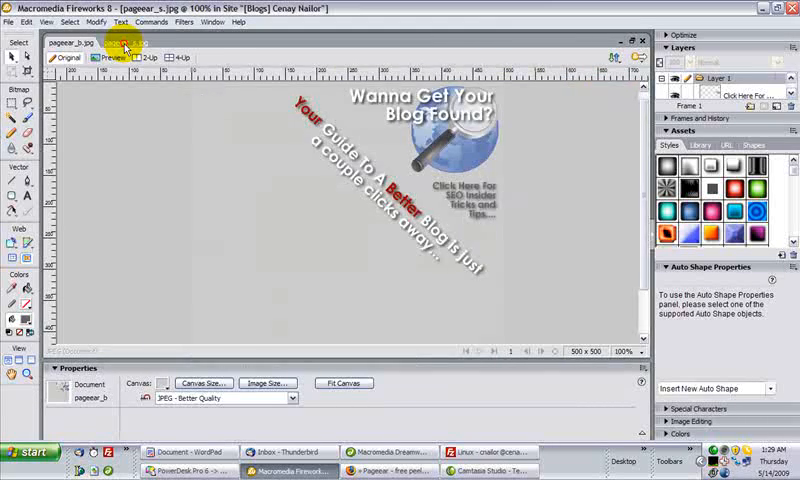
- Save the small Hot! corner image into the pagepeel folder, overwriting pagepeel_a.jpg
click(24, 22)
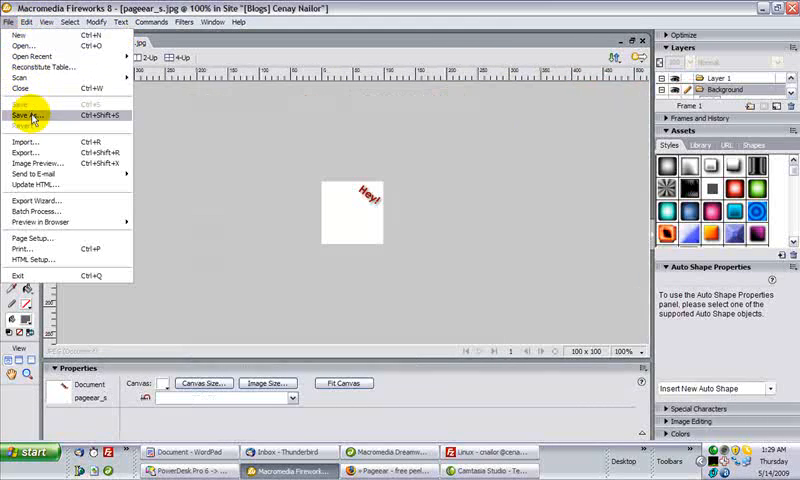
click(36, 116)
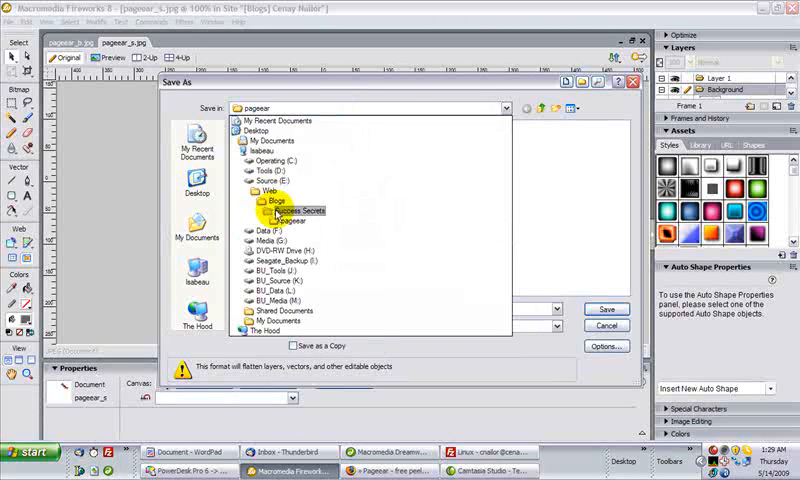
click(606, 308)
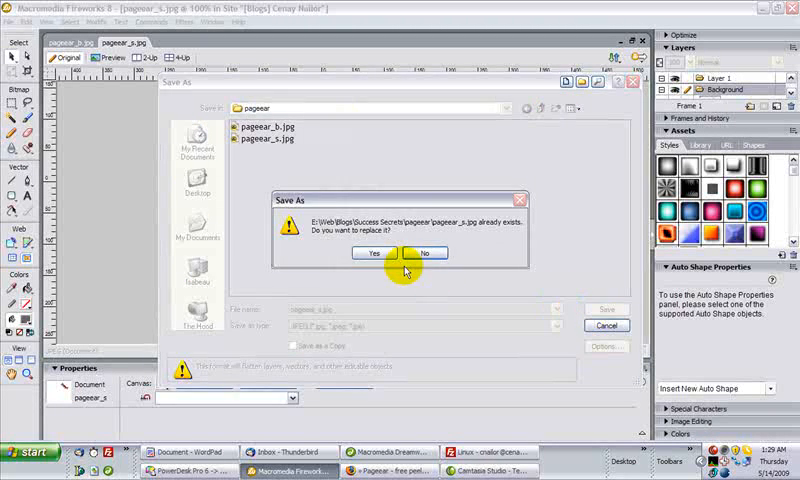
click(372, 252)
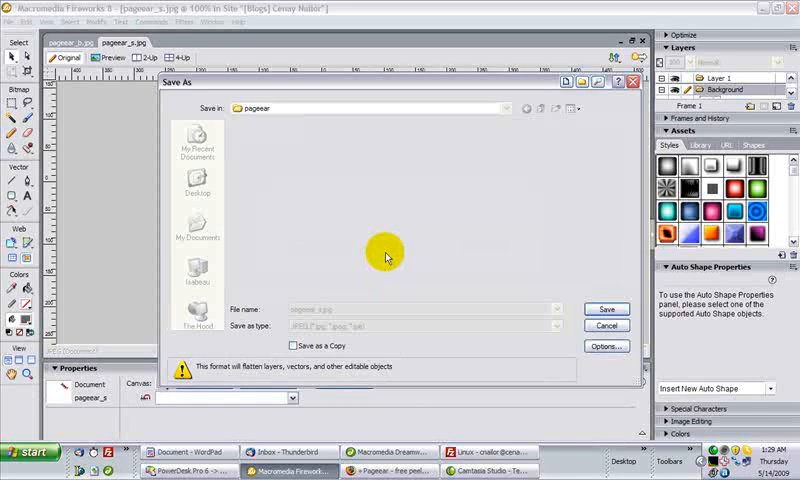
- In FileZilla, upload the local pageear folder to the blog's remote web root
click(606, 308)
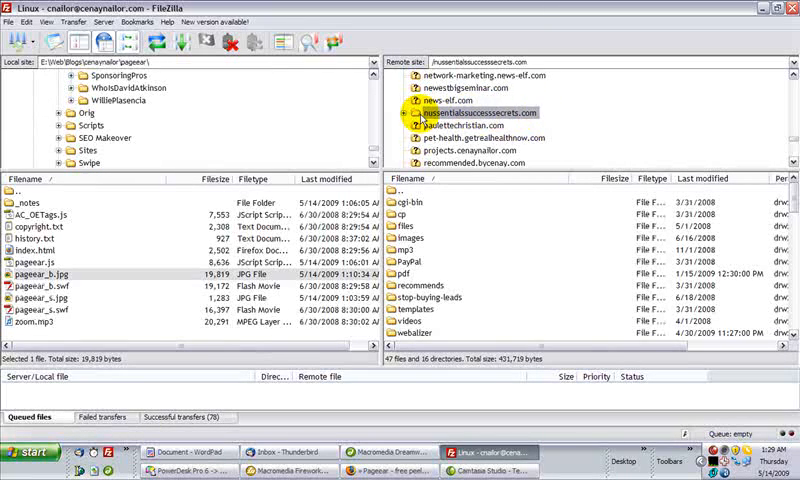
mouse_move(500, 112)
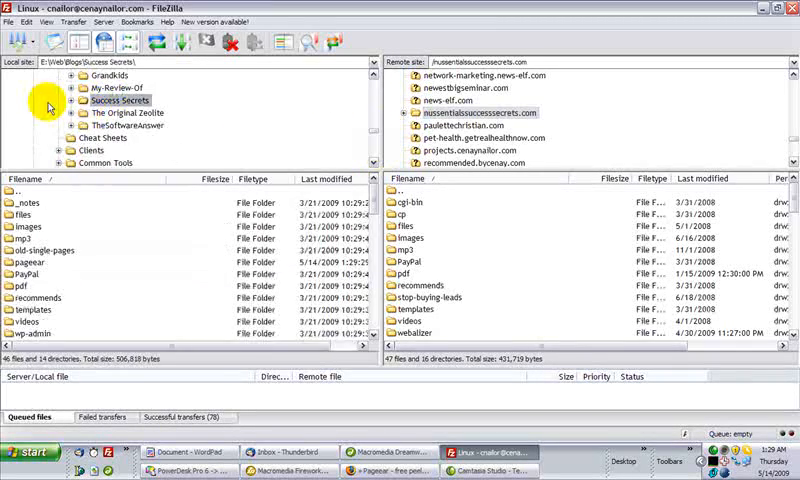
click(116, 148)
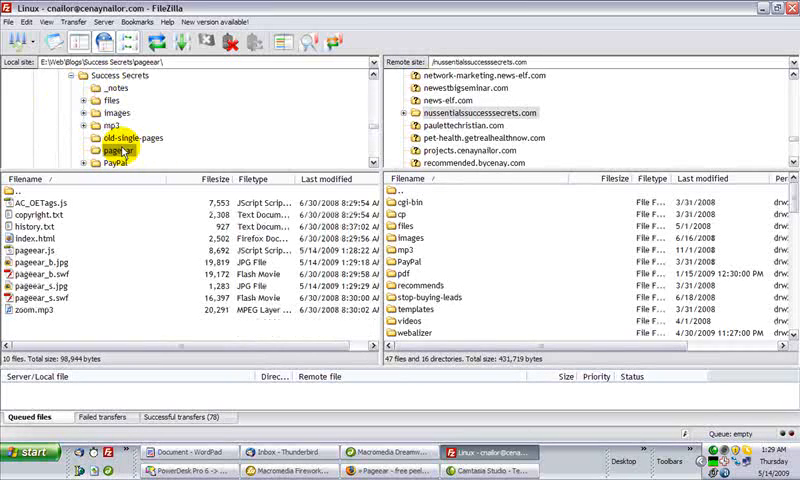
click(108, 148)
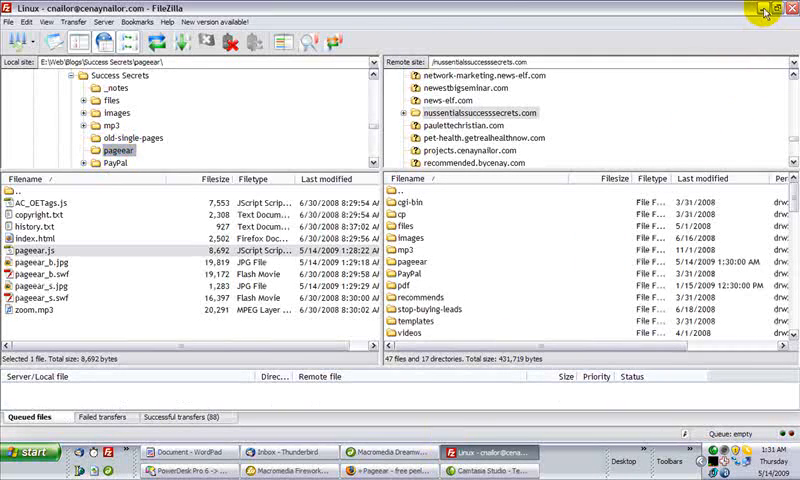
- Paste the Page Peel required files block above wp_get_archives in header.php, using nussentials in the URLs
click(390, 452)
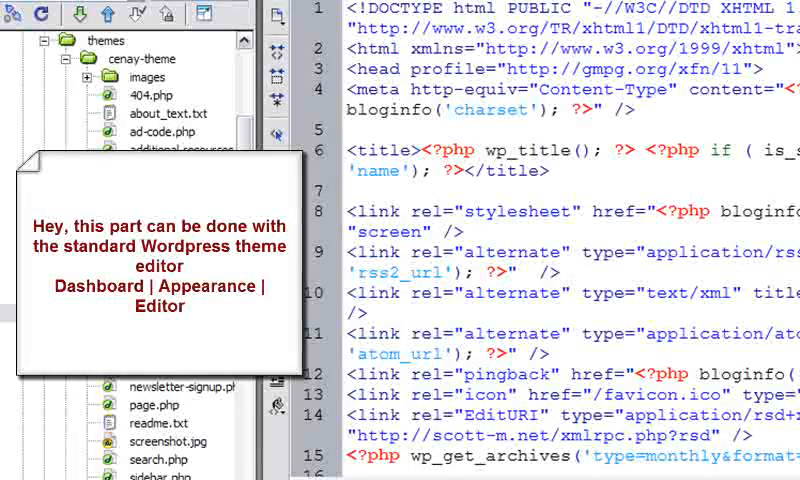
scroll(down, 3)
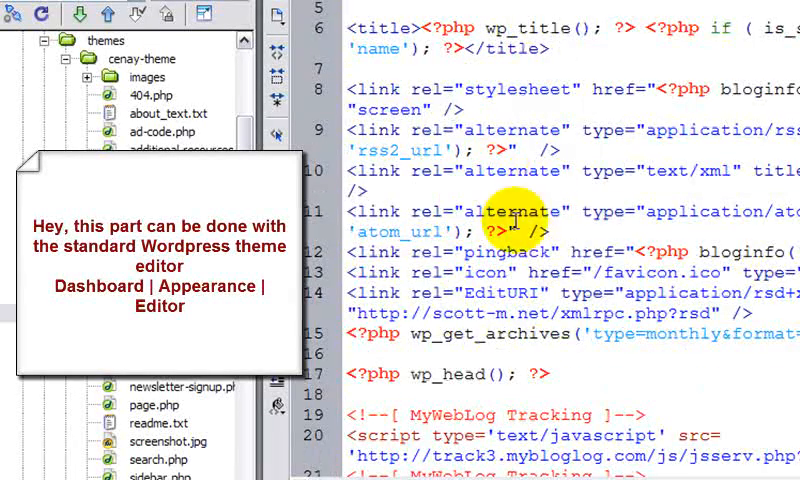
scroll(down, 3)
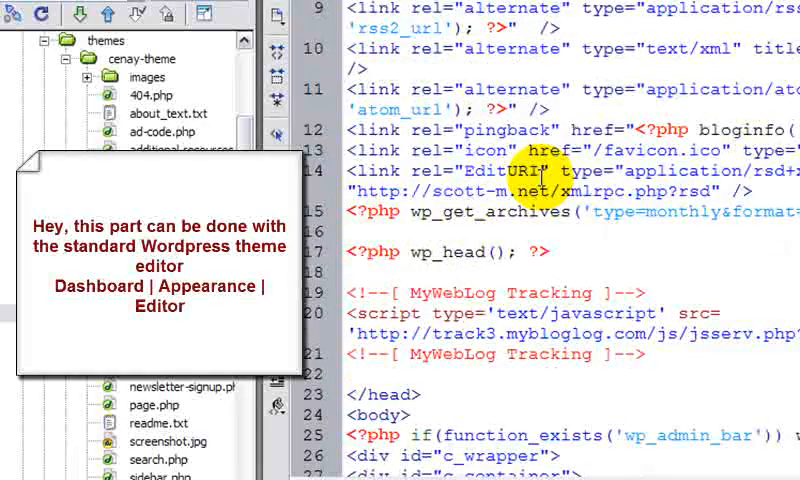
scroll(up, 3)
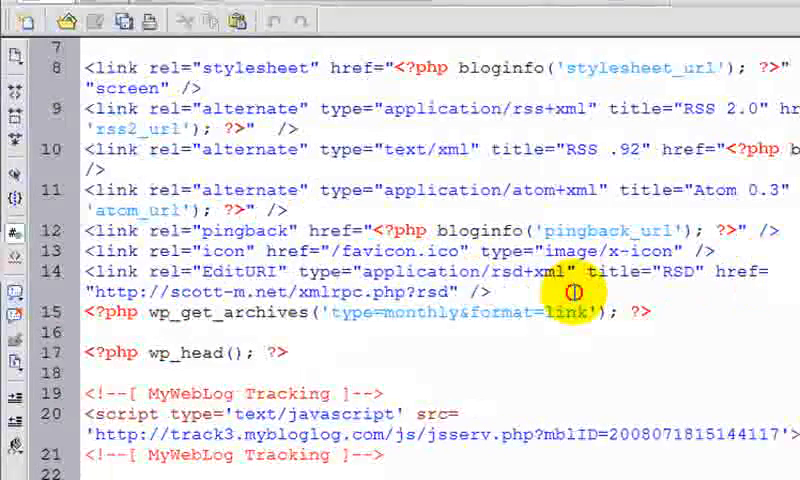
key(Delete)
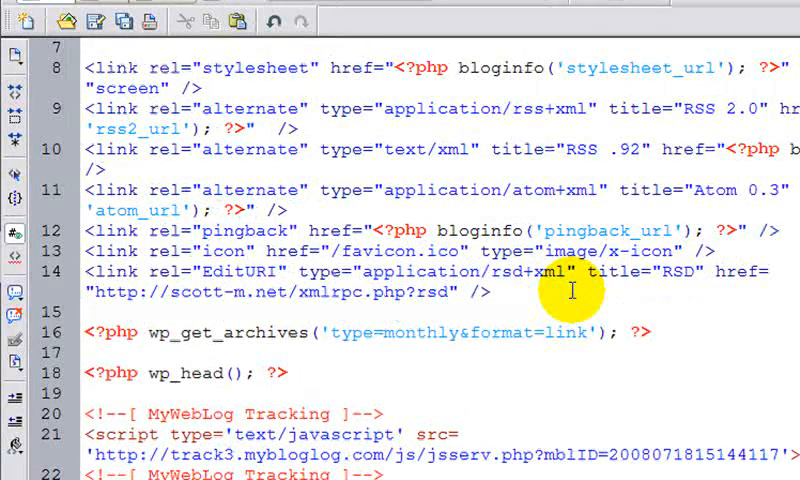
click(90, 312)
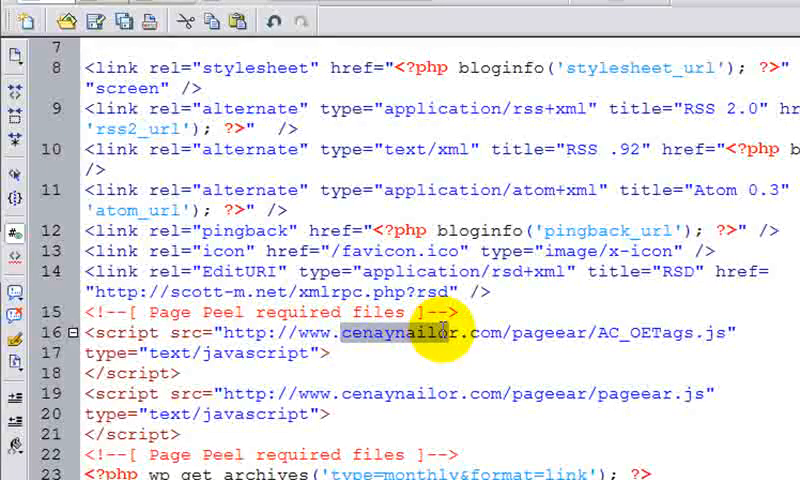
text(nussentials)
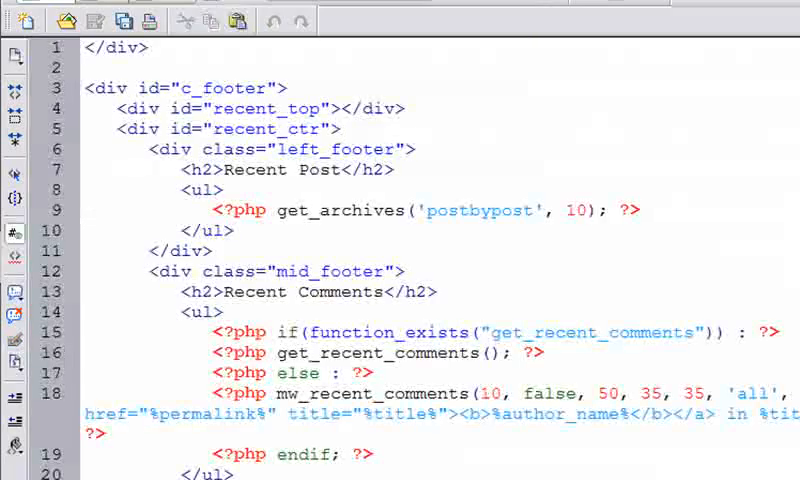
- Paste the Pageear writeObjects block after the Woopra code at the end of tracking.php
scroll(down, 3)
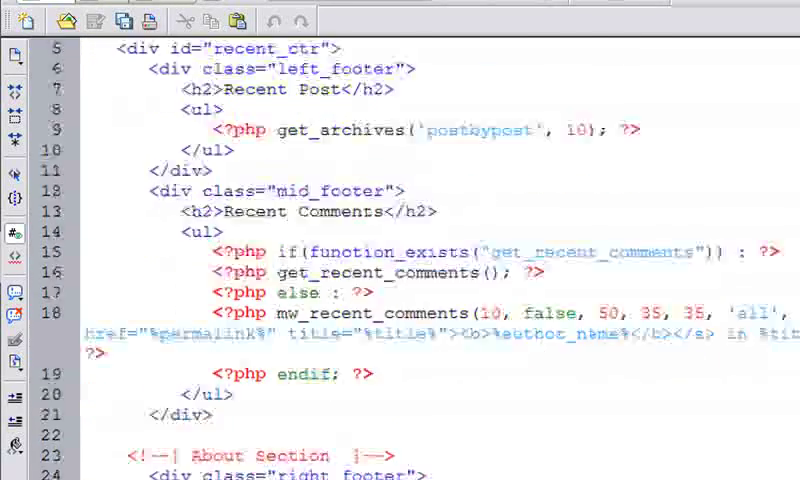
scroll(down, 3)
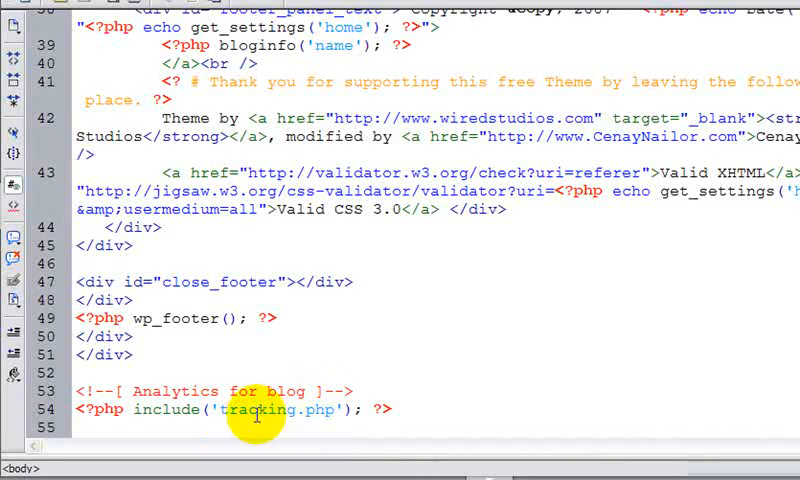
mouse_move(254, 418)
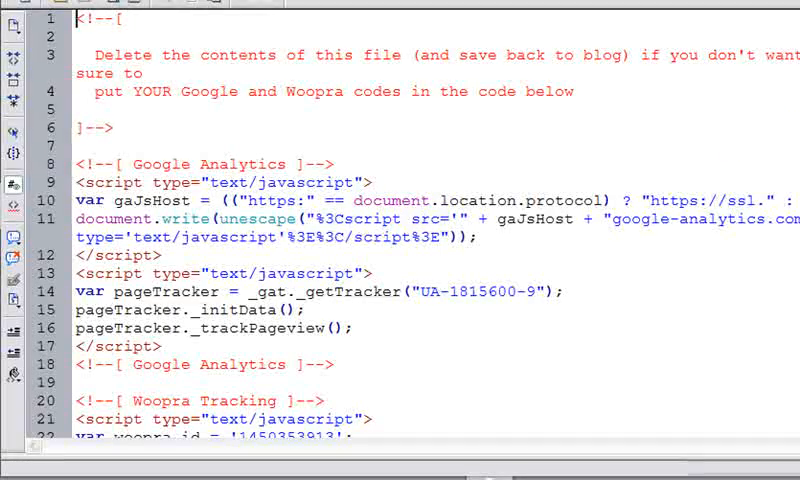
scroll(down, 3)
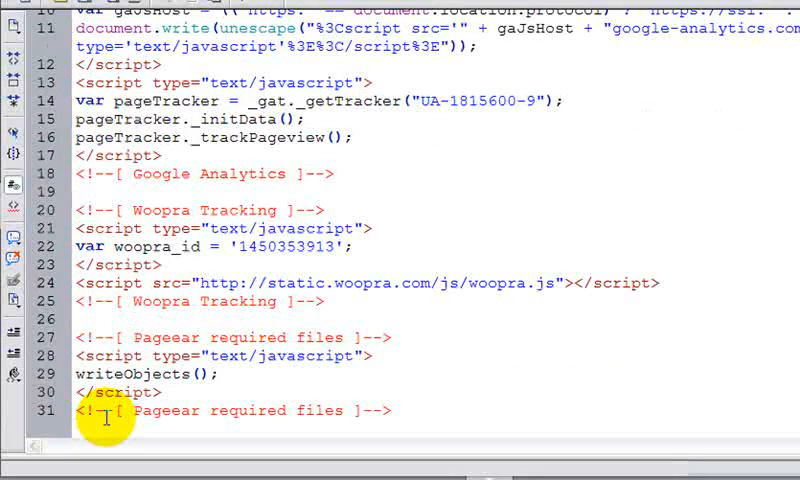
click(390, 410)
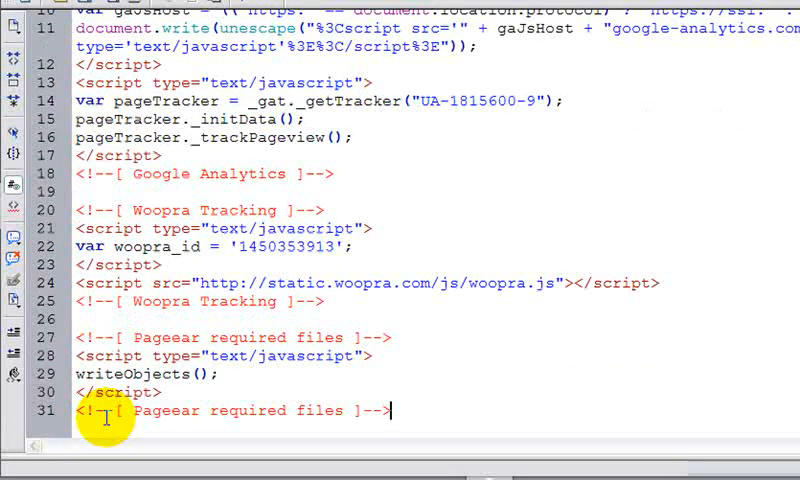
mouse_move(400, 408)
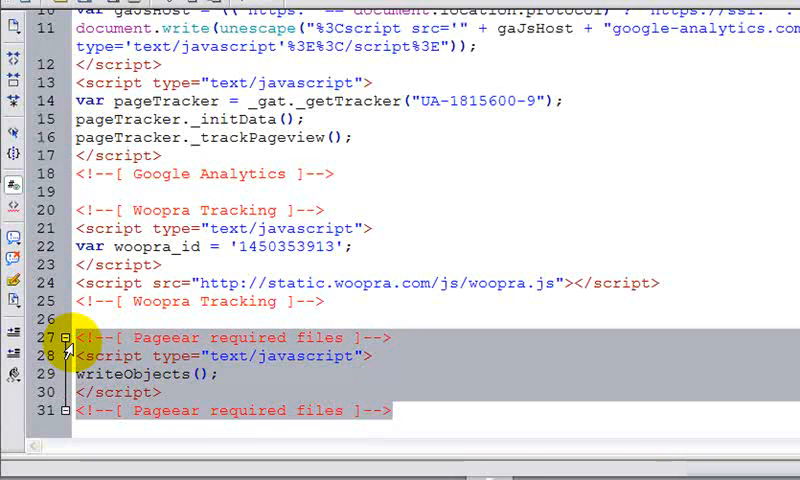
mouse_move(210, 336)
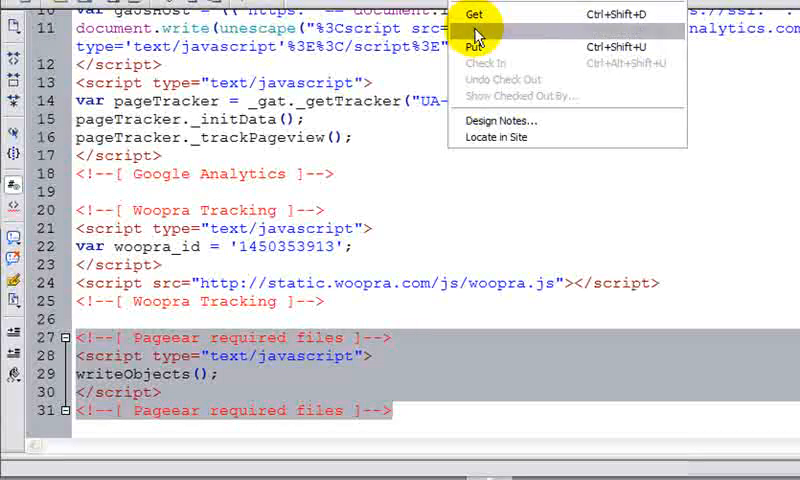
- Put tracking.php to the remote blog and answer the dependent-files prompt
click(474, 14)
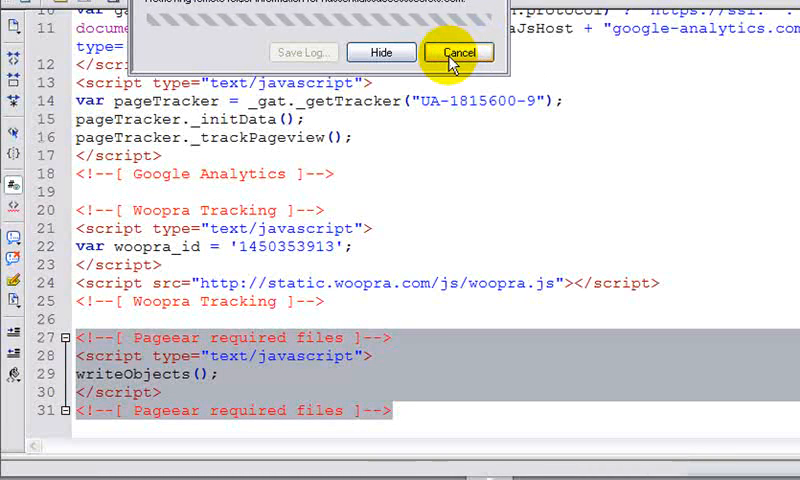
click(456, 52)
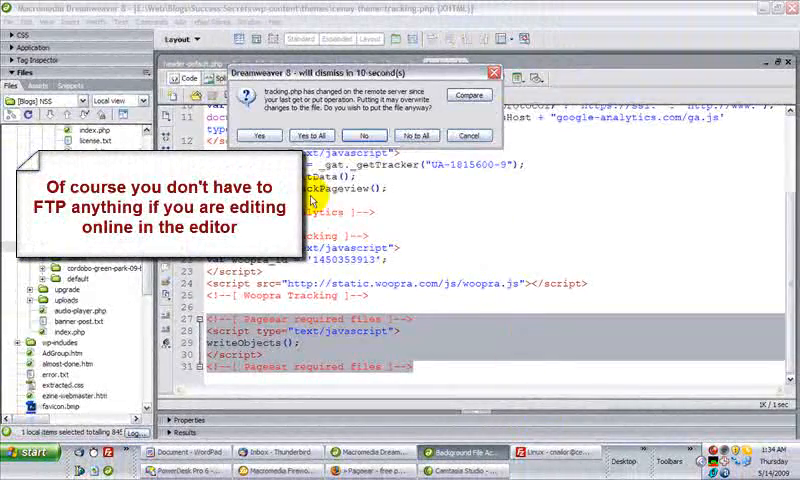
click(258, 136)
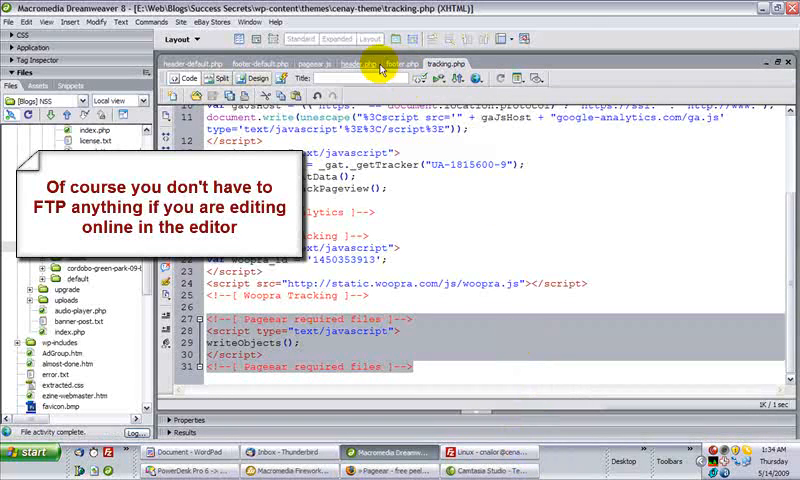
- Put header.php with its Pageear script lines to the remote server
click(368, 64)
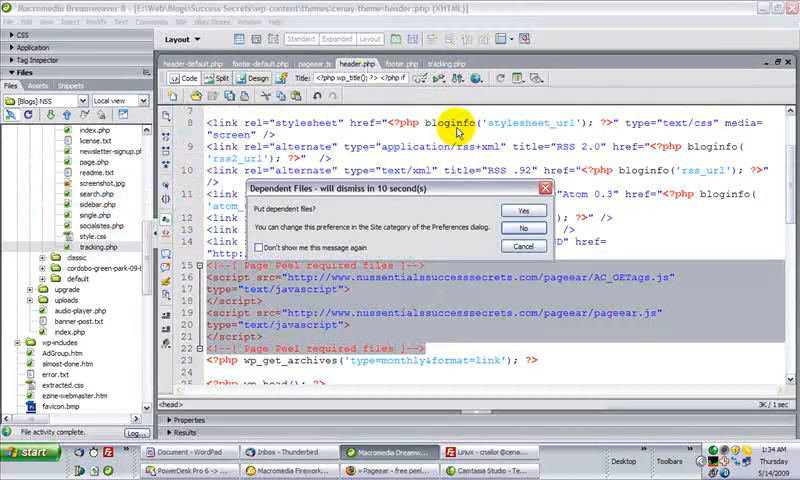
click(520, 210)
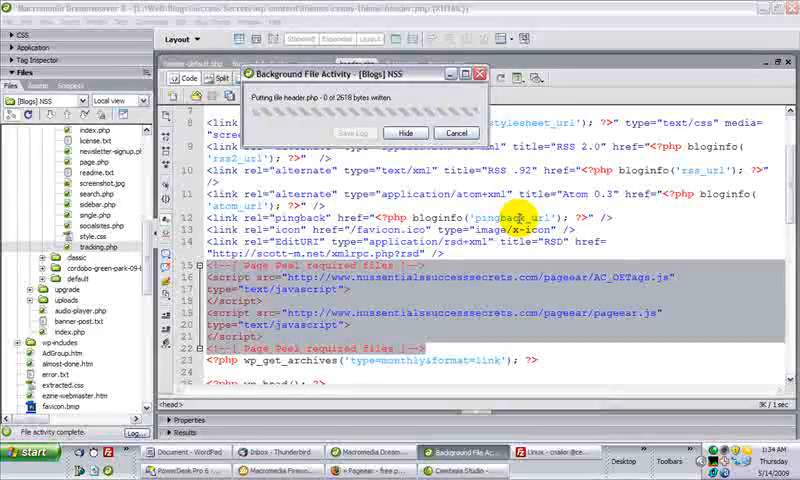
click(404, 132)
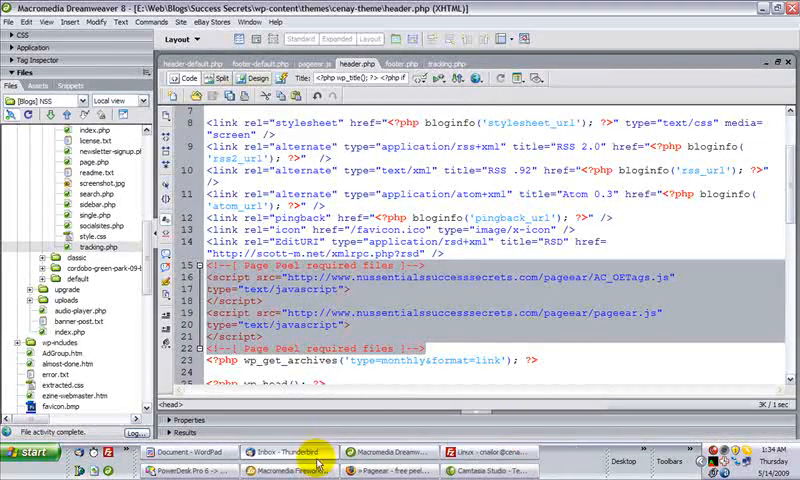
- Bring Firefox forward to reload the Nussentials Success Secrets blog home page
click(390, 452)
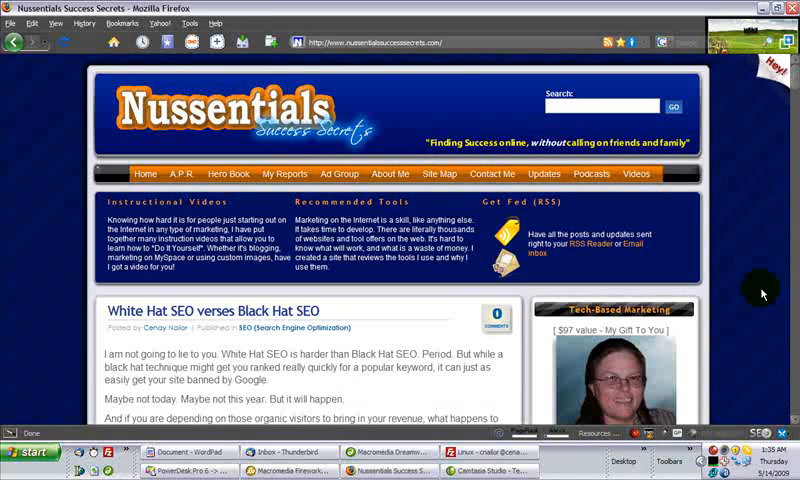
mouse_move(744, 280)
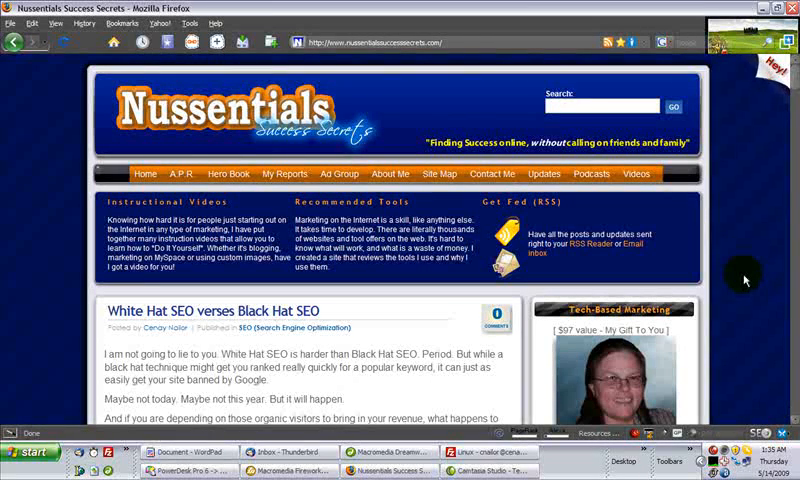